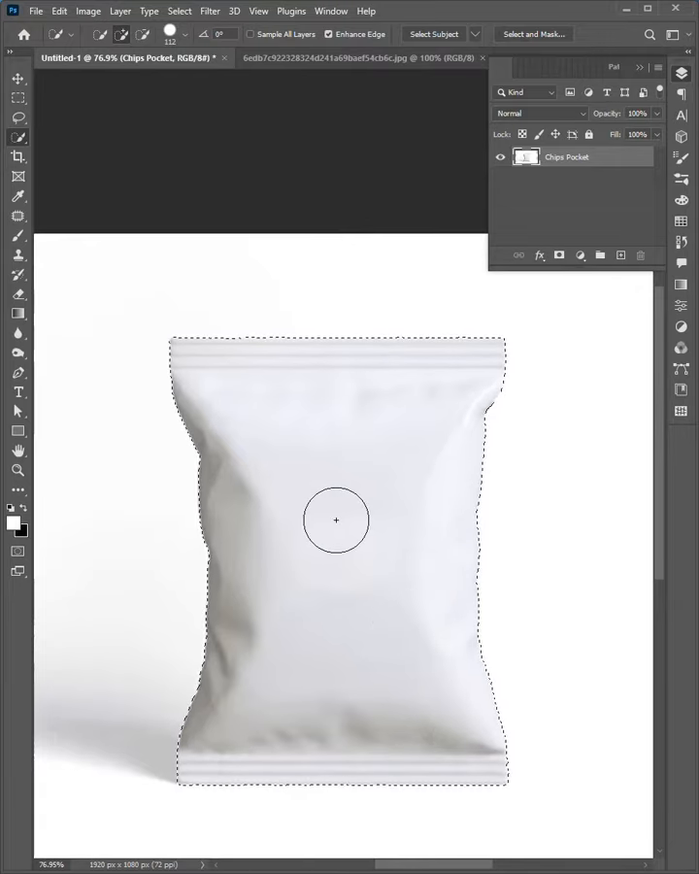
Duplicate the selected white chips bag onto a new Layer 1 with Ctrl+J.
key(ctrl+j)
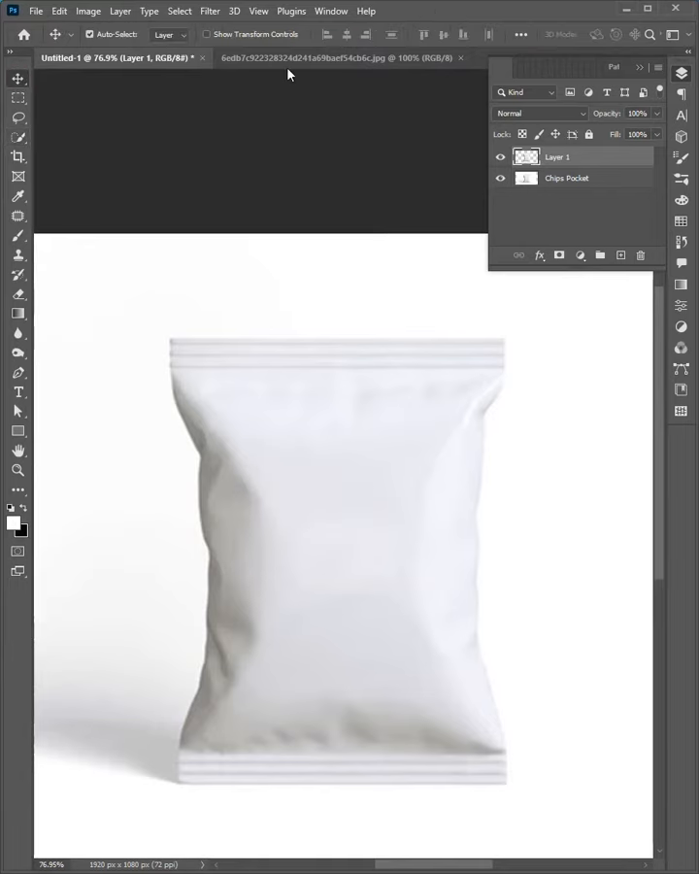
Copy the entire Doutor Potato poster from its own document tab.
click(335, 57)
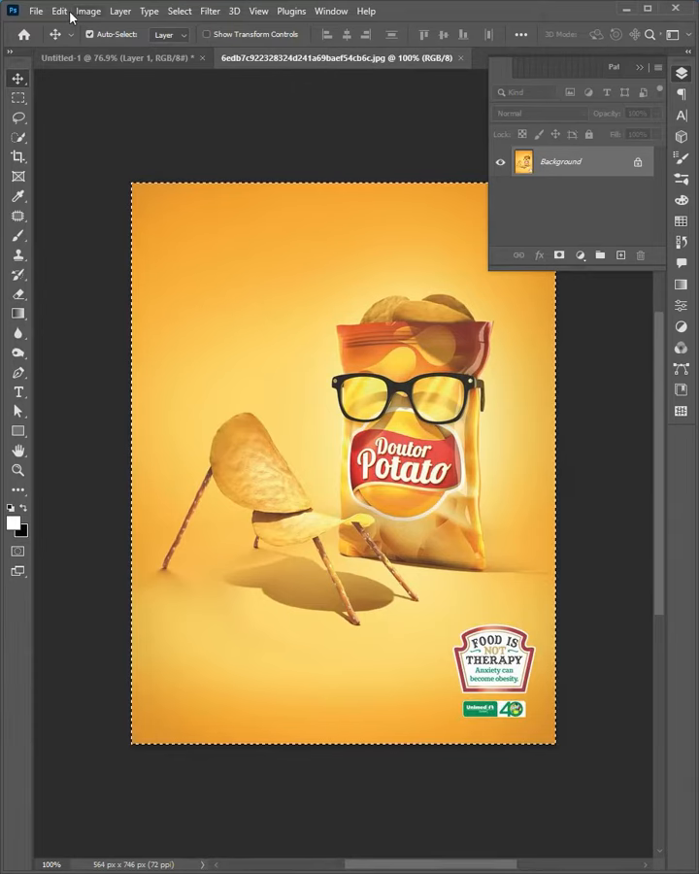
click(59, 10)
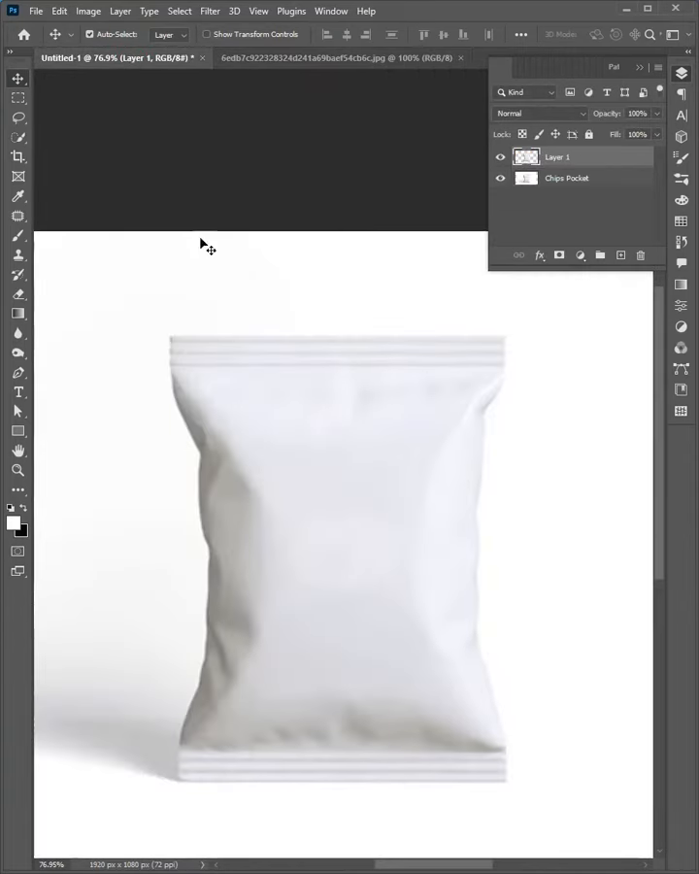
Paste the poster as Layer 2, centre it over the bag, and scale it up.
key(ctrl+v)
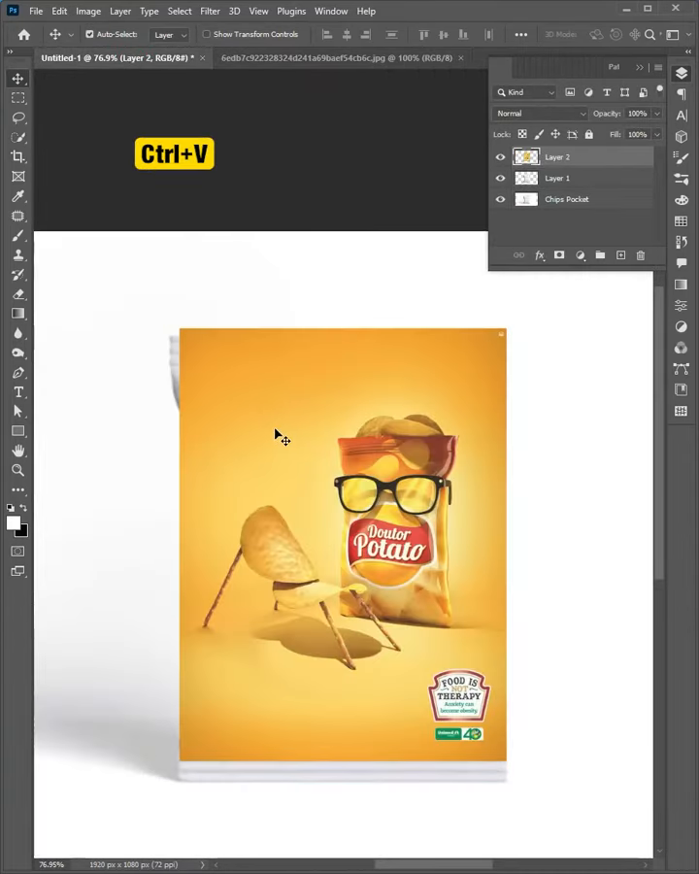
drag(281, 437, 296, 440)
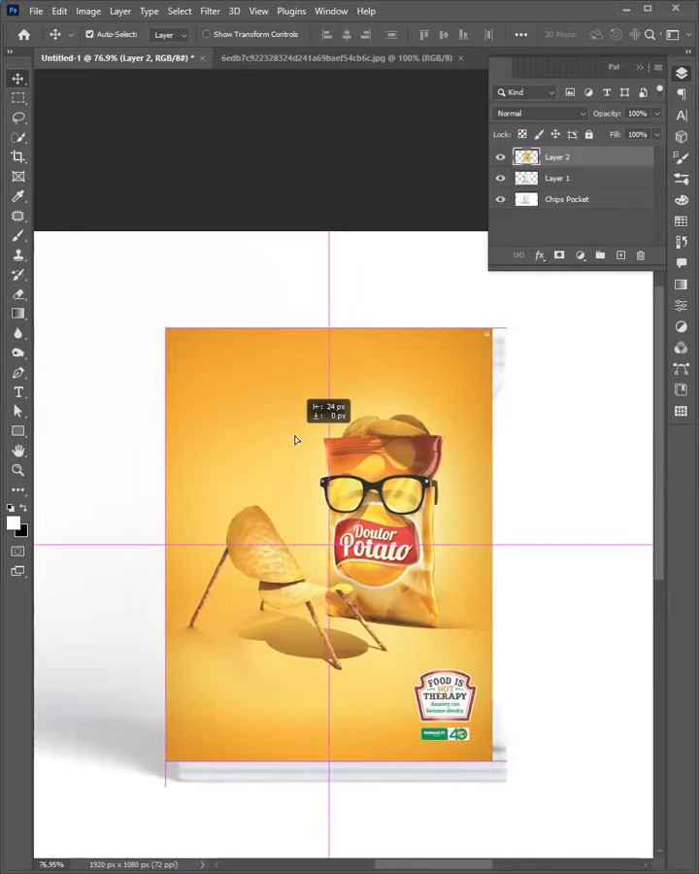
key(ctrl+t)
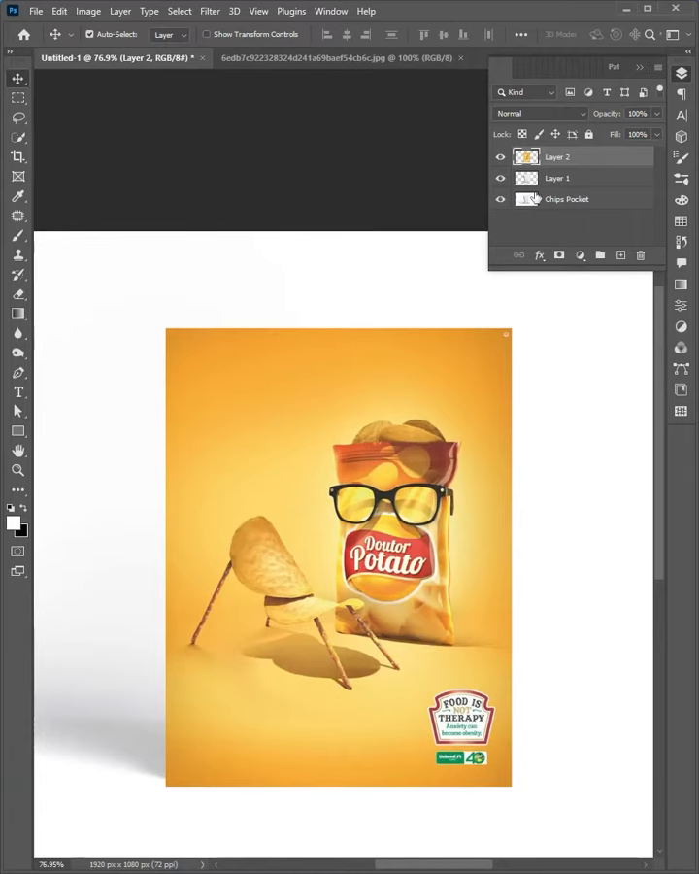
right_click(557, 156)
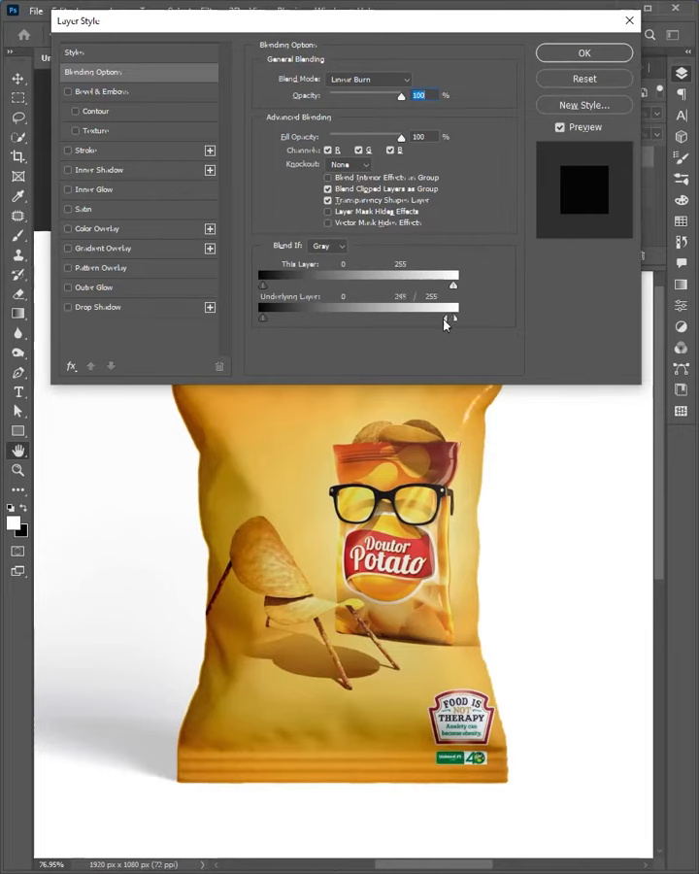
Split the Underlying Layer white slider to 244 so bag highlights show, and confirm.
drag(452, 321, 448, 321)
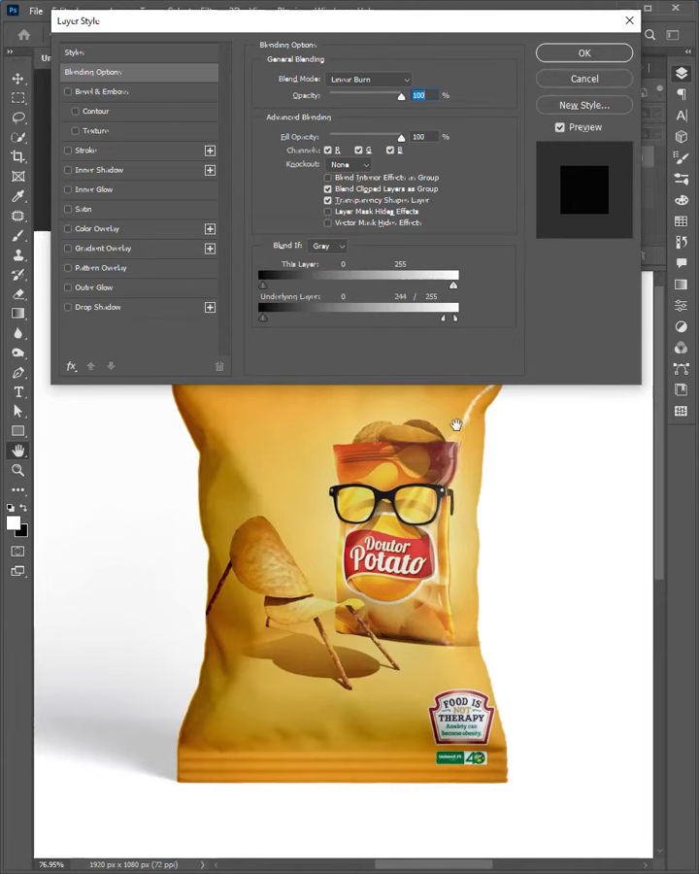
click(584, 52)
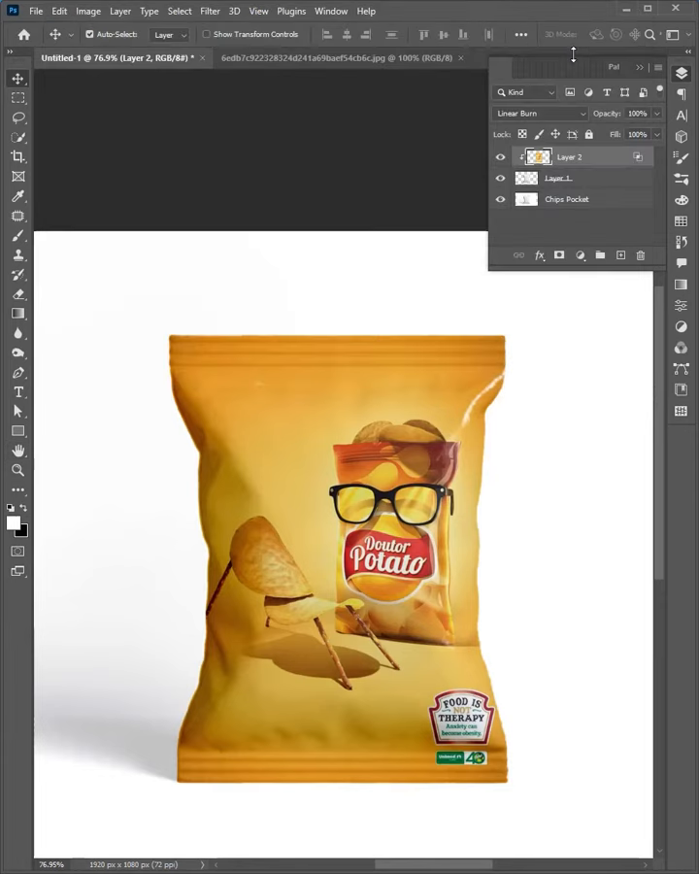